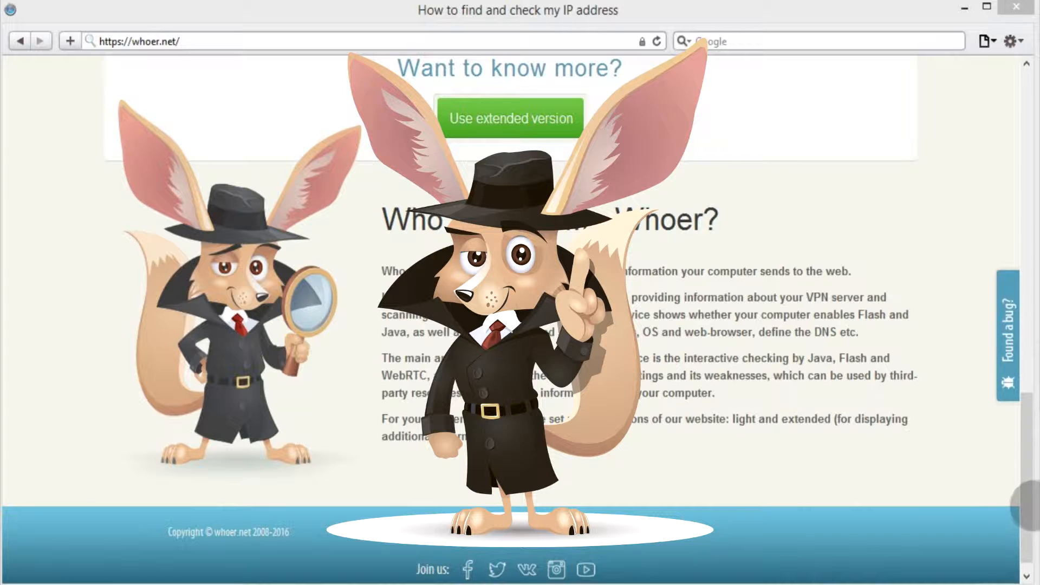
Run the Moscow-server speed test, reaching 7.3 Mbit/s download, 2.66 Mbit/s upload, 105 ms ping
scroll(up, 3)
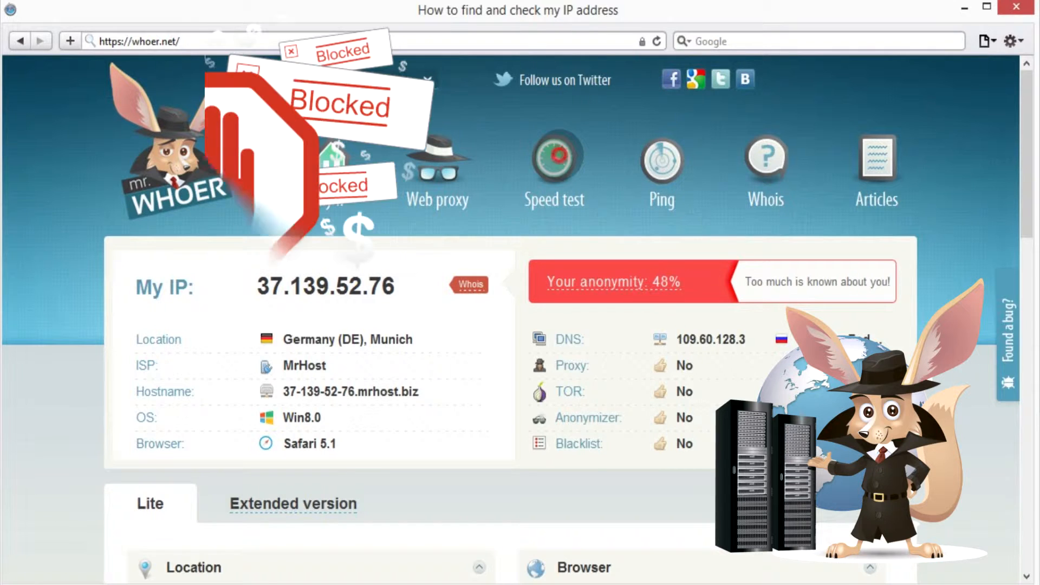
click(553, 169)
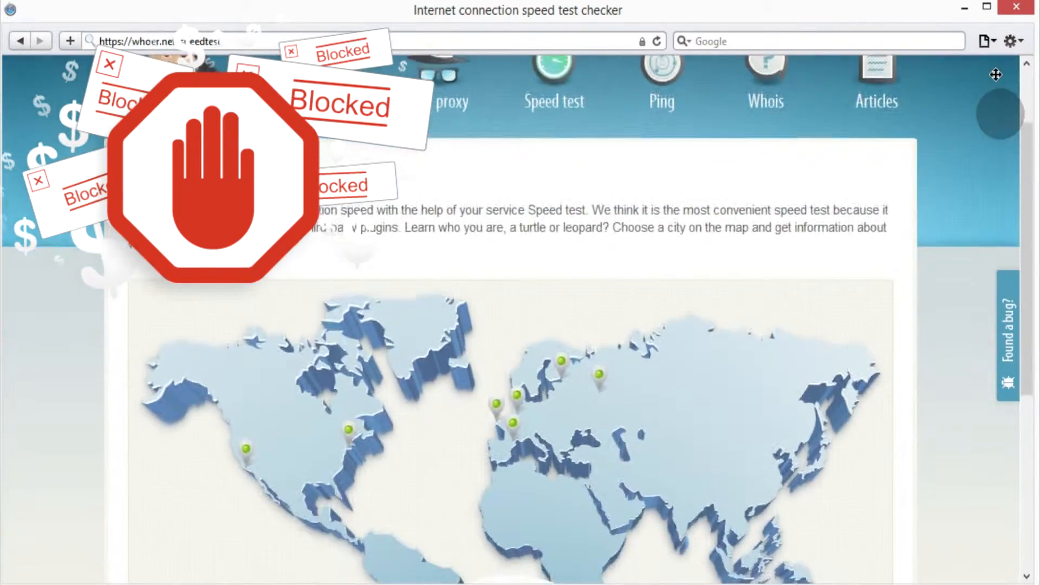
scroll(down, 3)
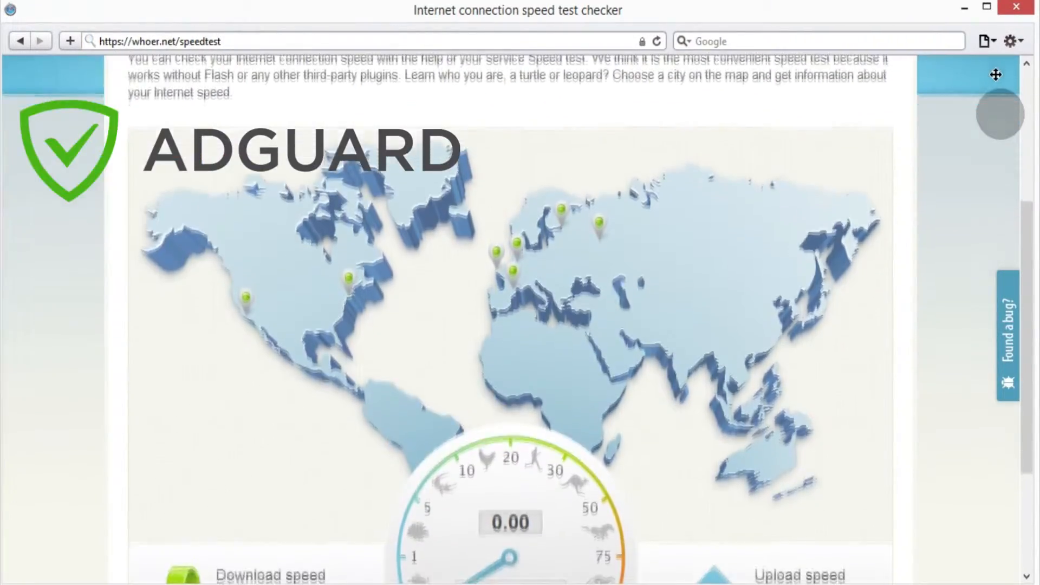
scroll(down, 3)
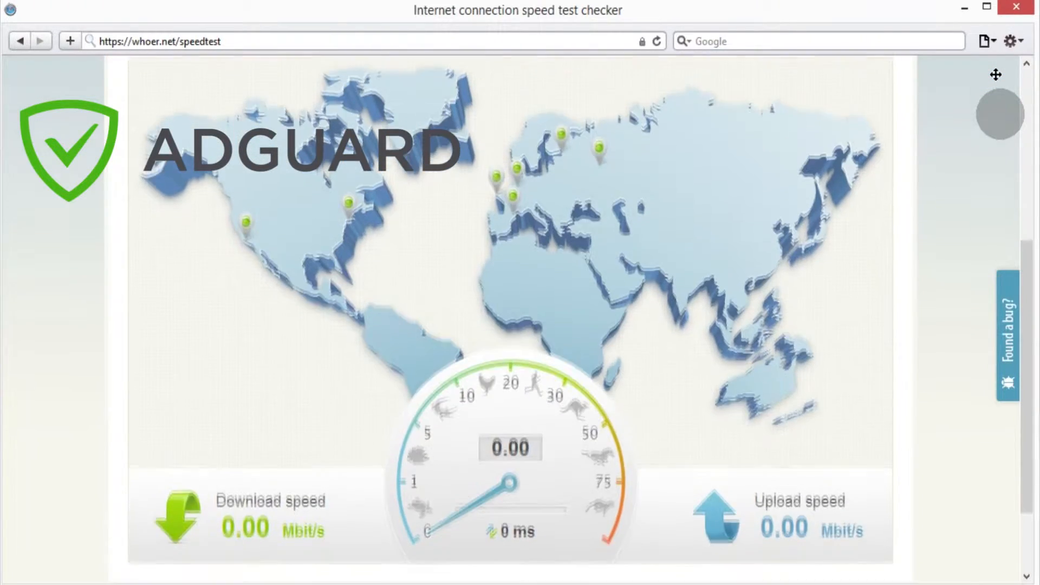
scroll(down, 3)
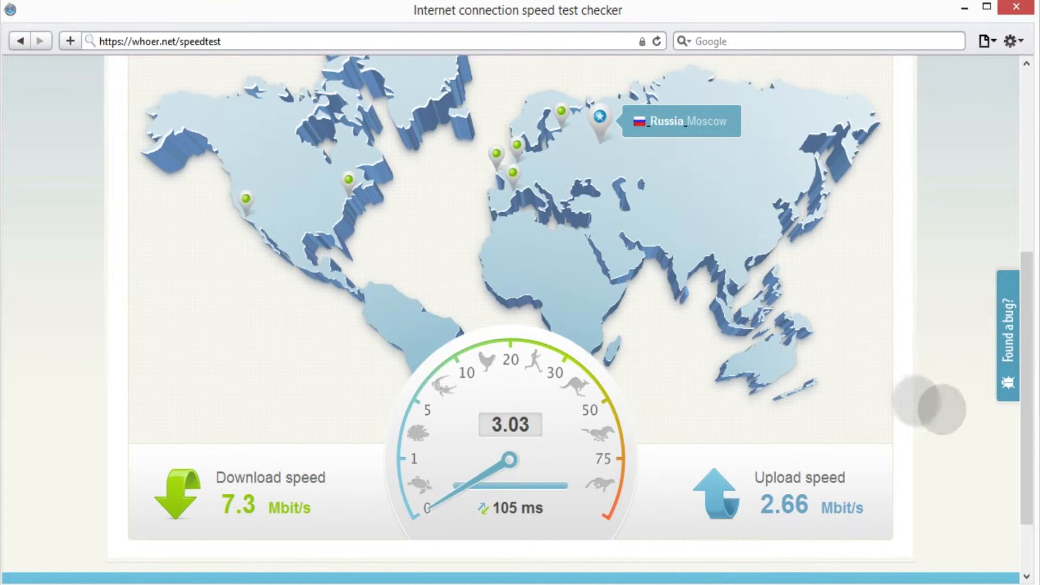
scroll(down, 3)
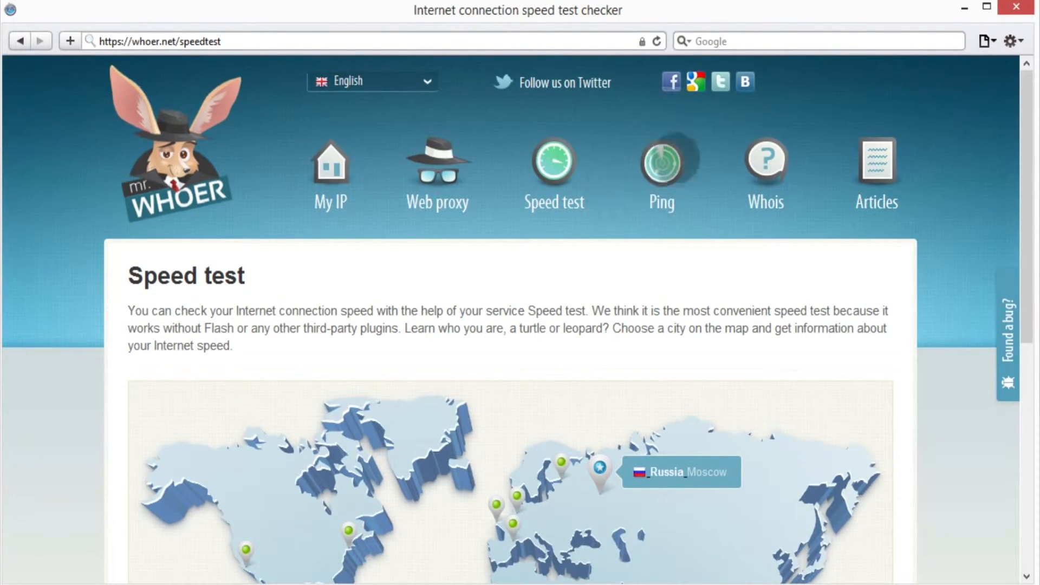
Ping facebook.com with the Whoer.net ping checker from European and North American locations
click(660, 162)
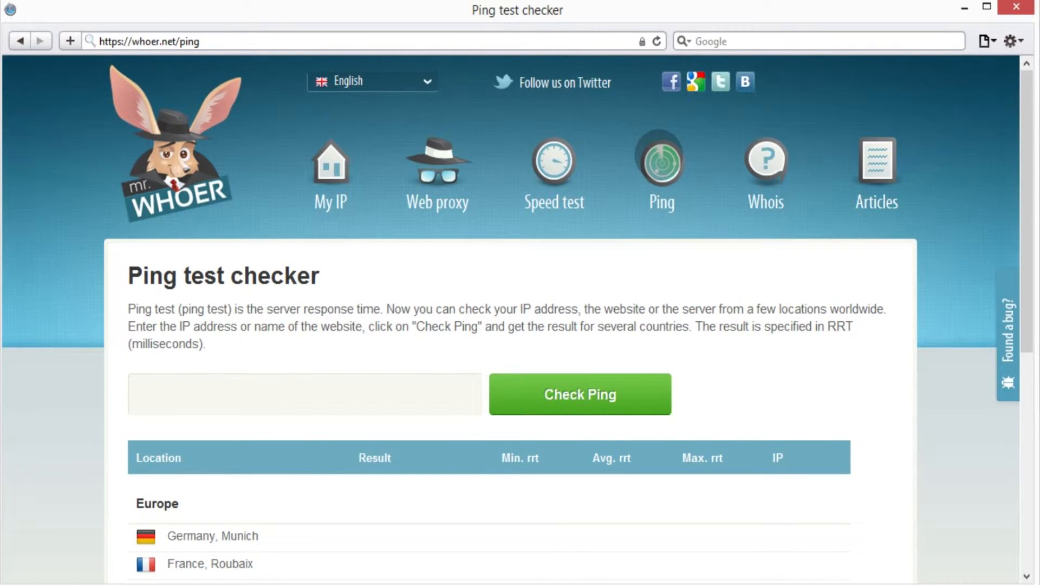
click(305, 393)
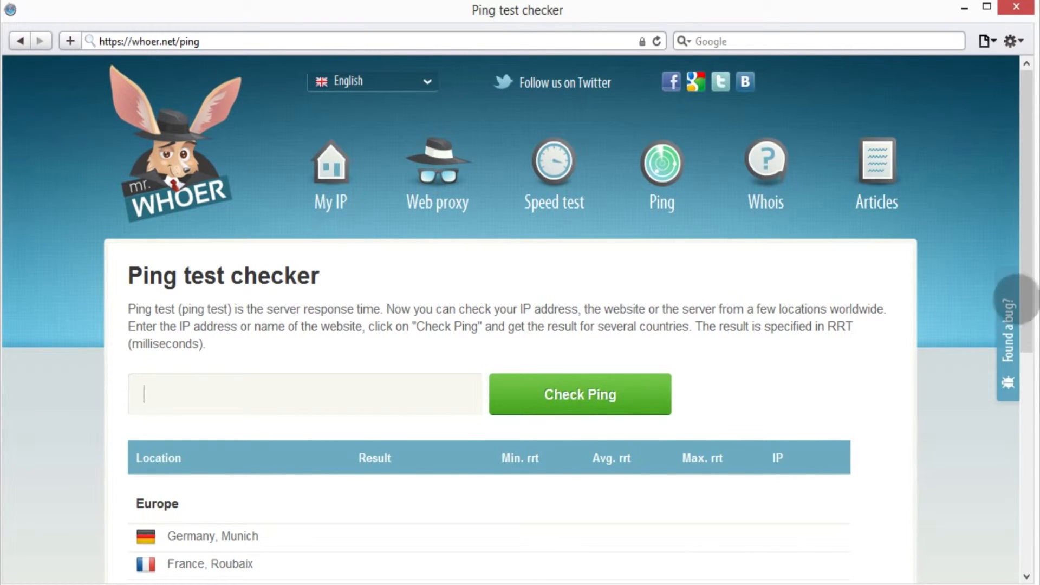
scroll(down, 3)
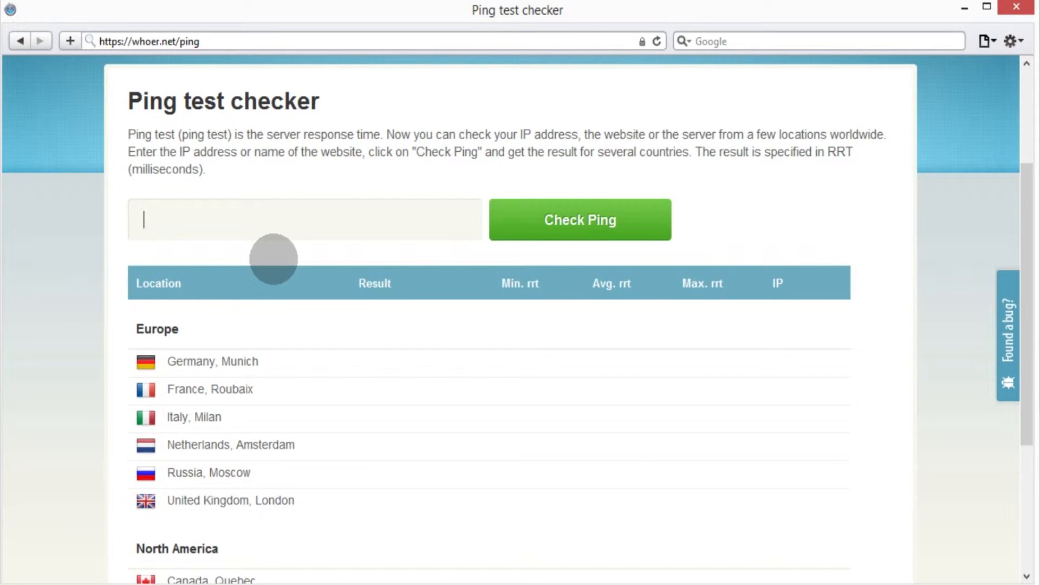
text(faceboo)
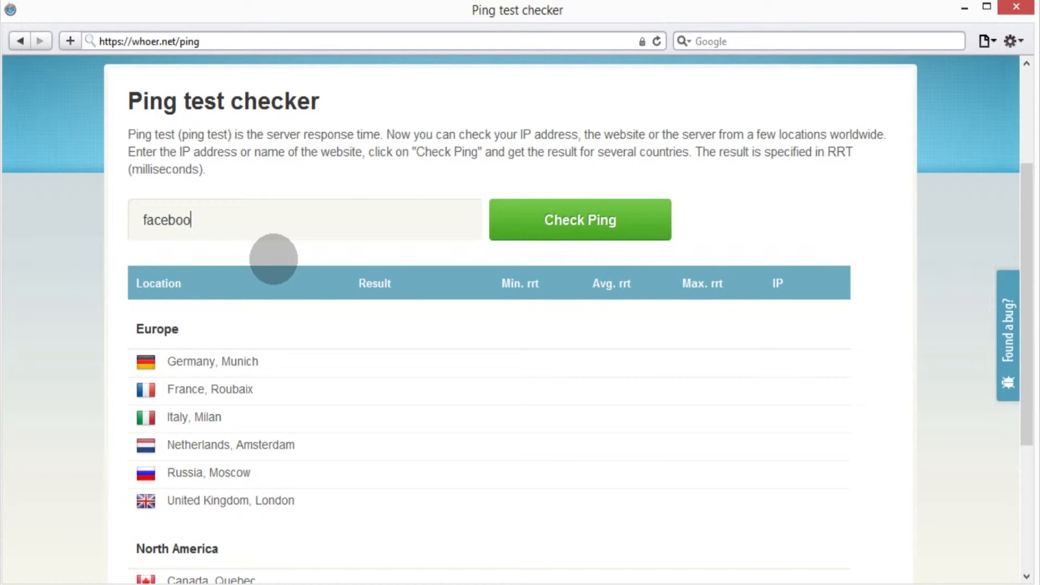
text(k.com)
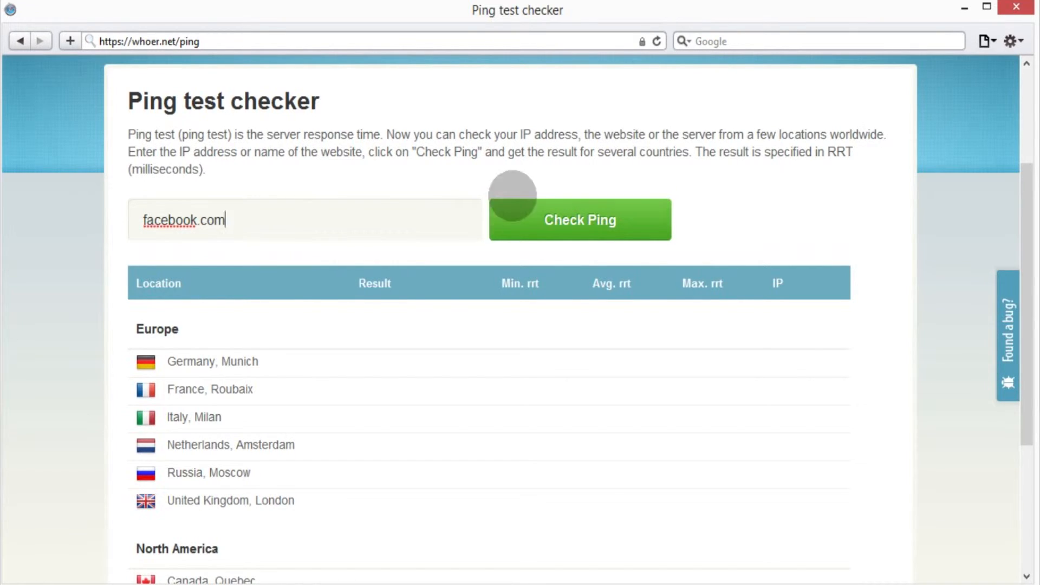
click(578, 220)
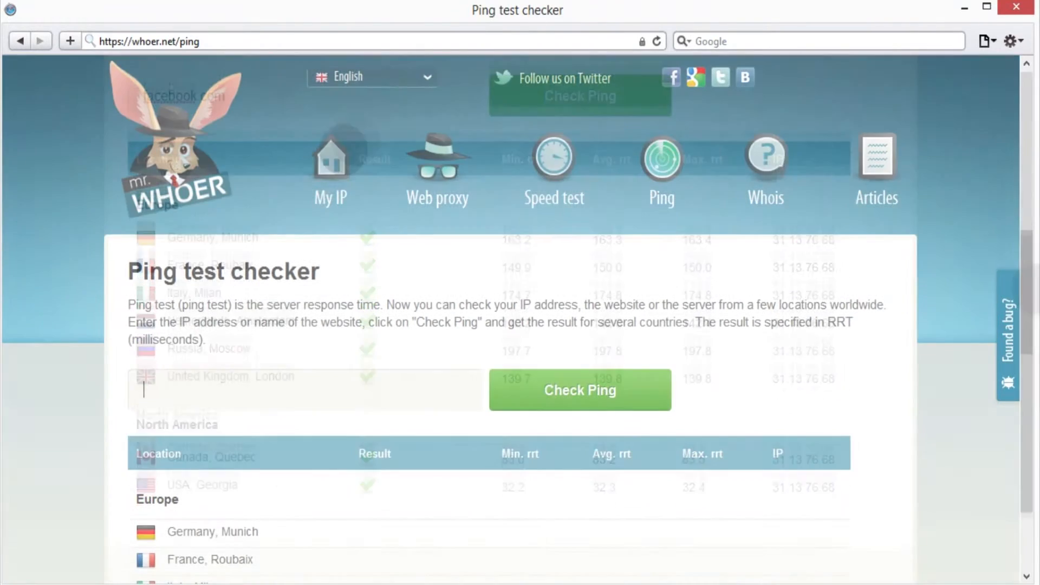
click(330, 166)
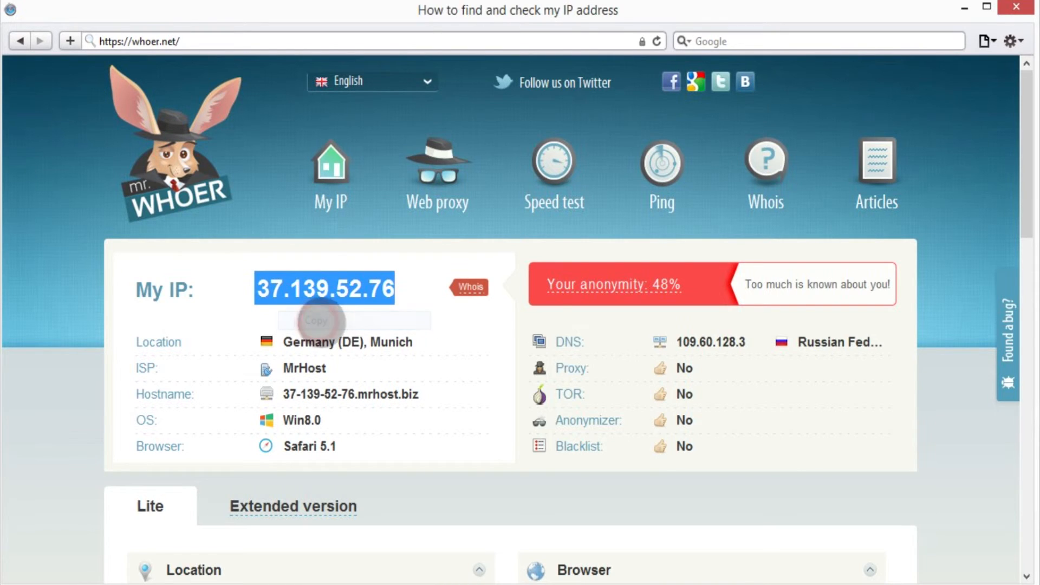
click(660, 162)
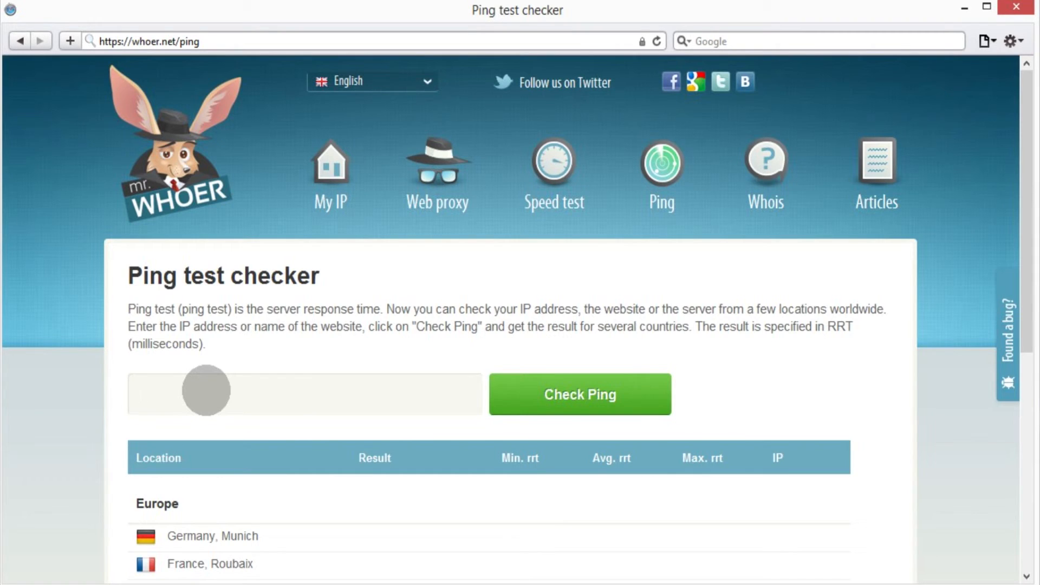
Ping the copied IP 37.139.52.76 and scroll to the per-location results table
click(578, 393)
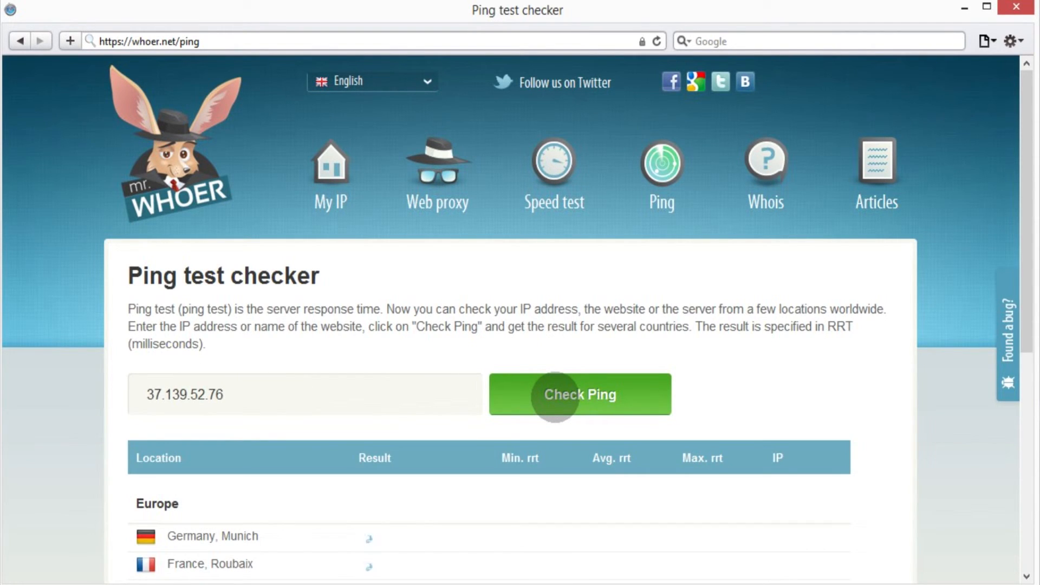
click(579, 393)
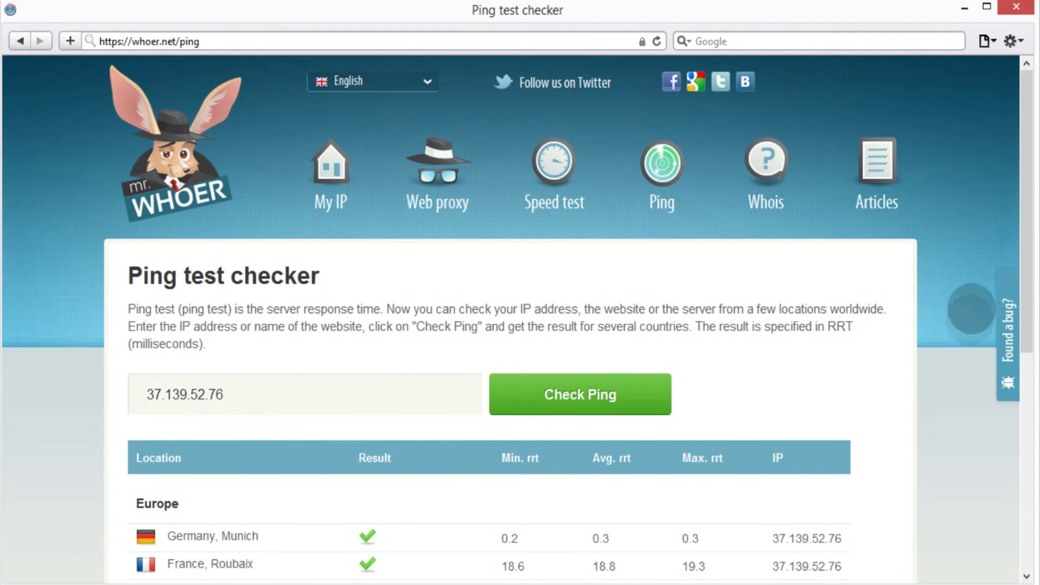
scroll(down, 3)
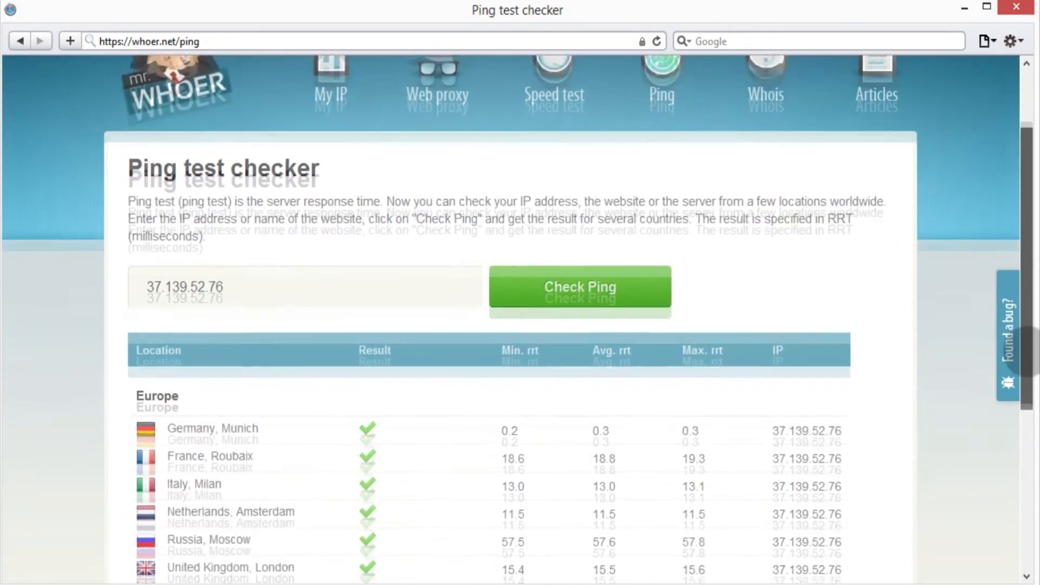
scroll(down, 3)
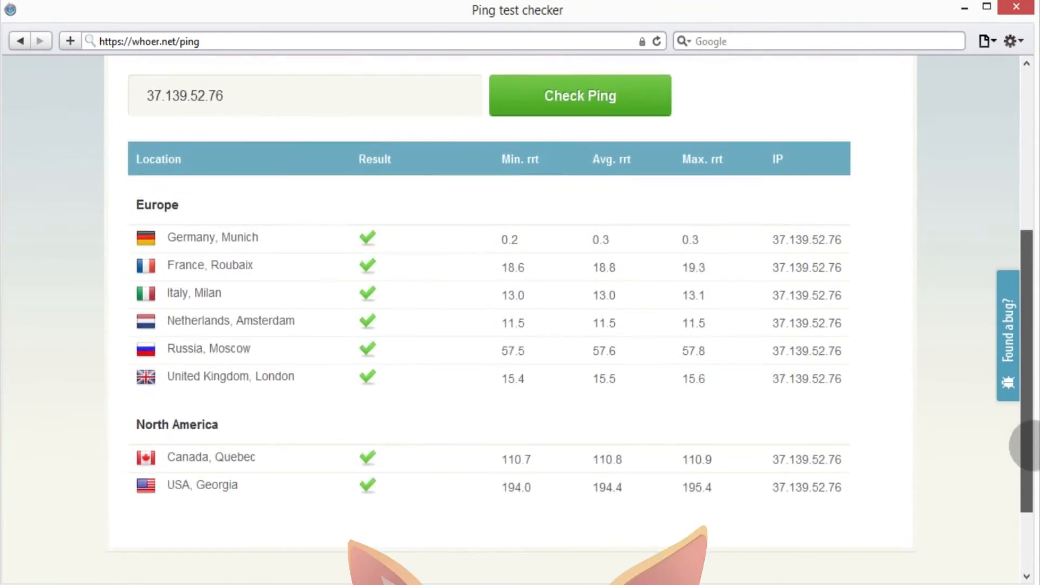